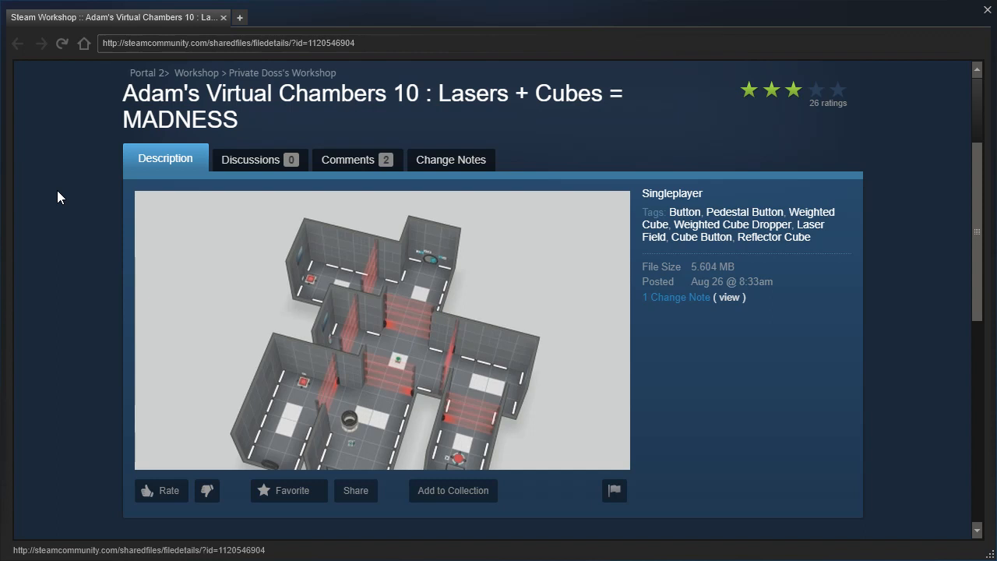
# Fire portals at the white panel and the floor beneath the cube so it drops through.
pyautogui.scroll(-3)
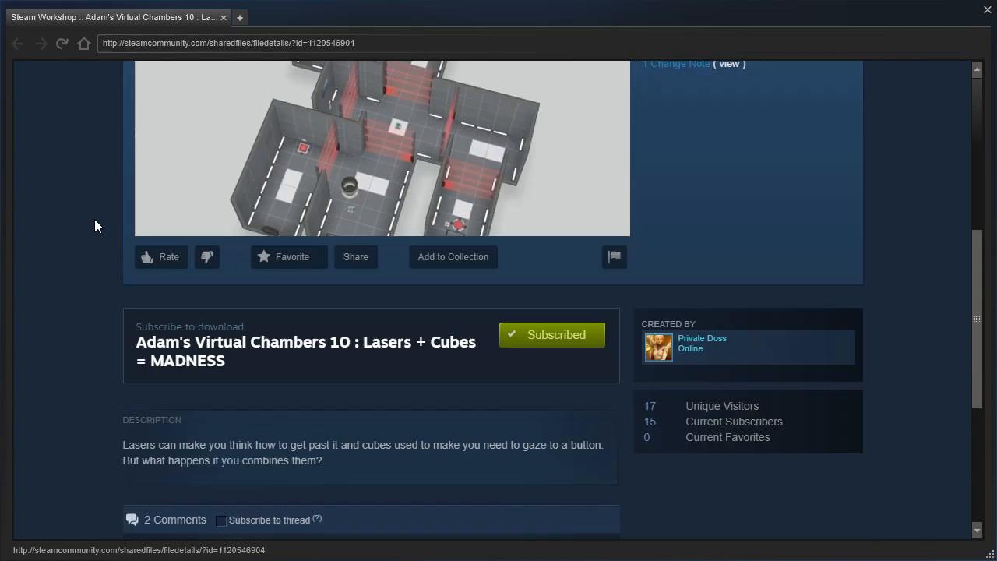
pyautogui.scroll(3)
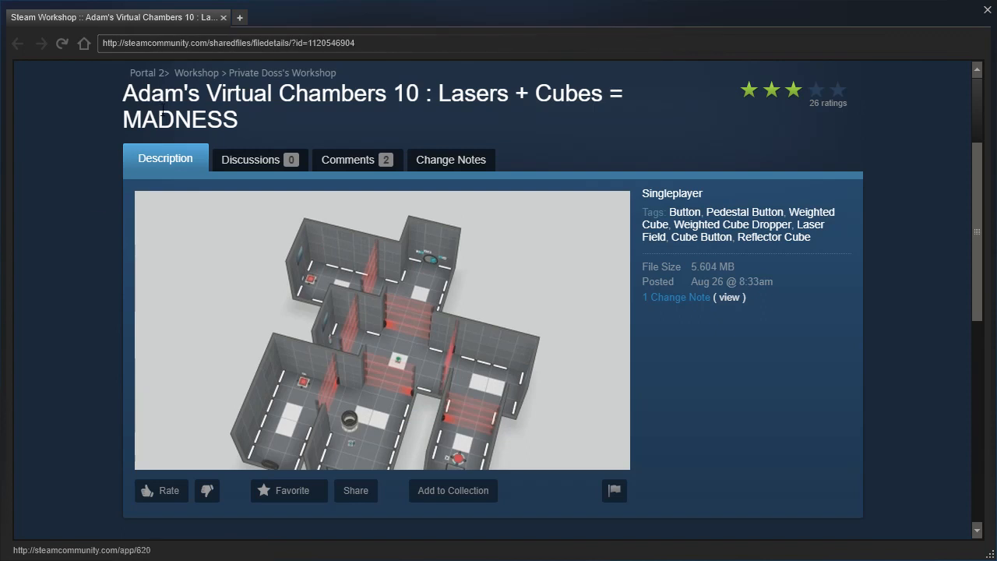
pyautogui.scroll(-3)
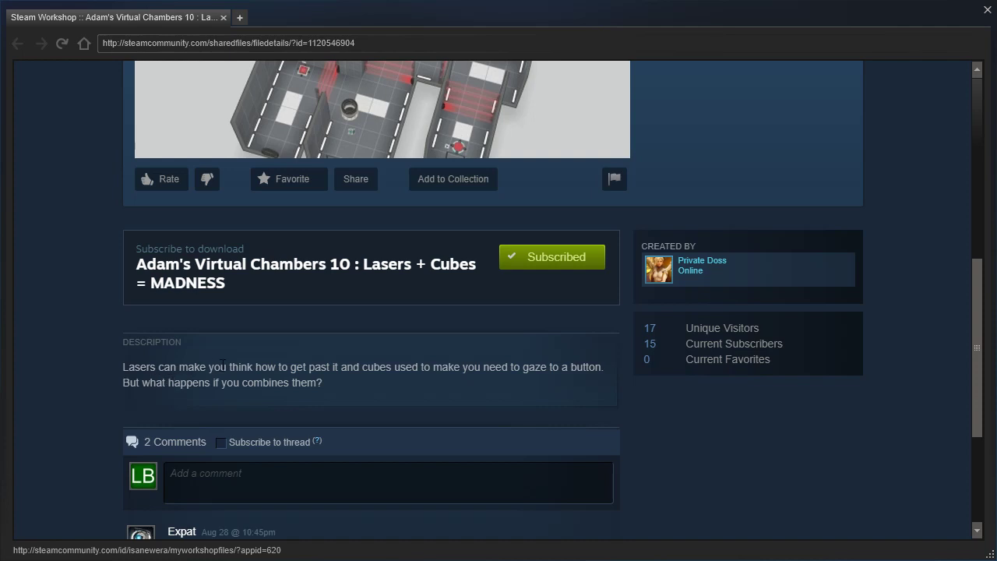
pyautogui.moveTo(426, 380)
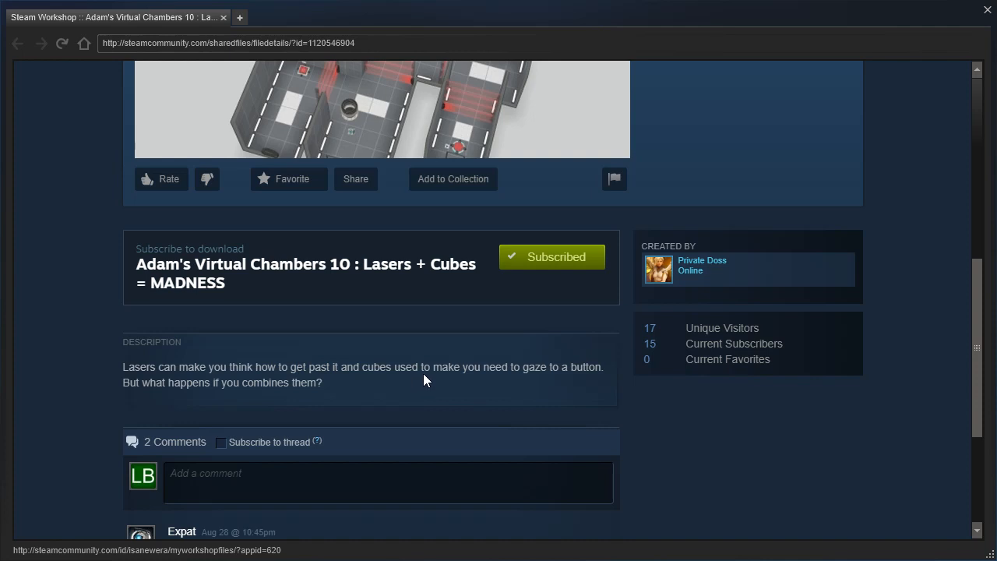
pyautogui.moveTo(596, 383)
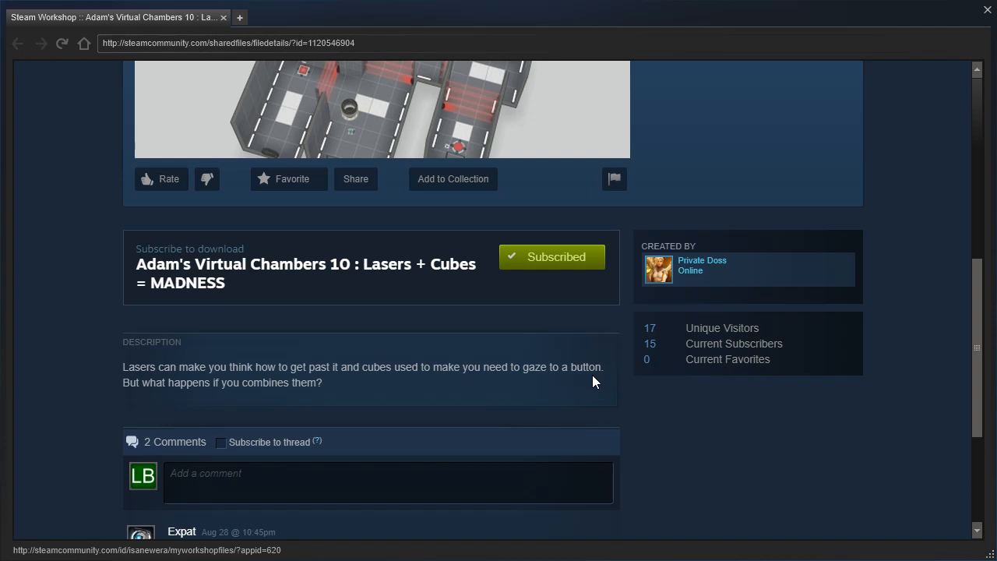
pyautogui.moveTo(142, 395)
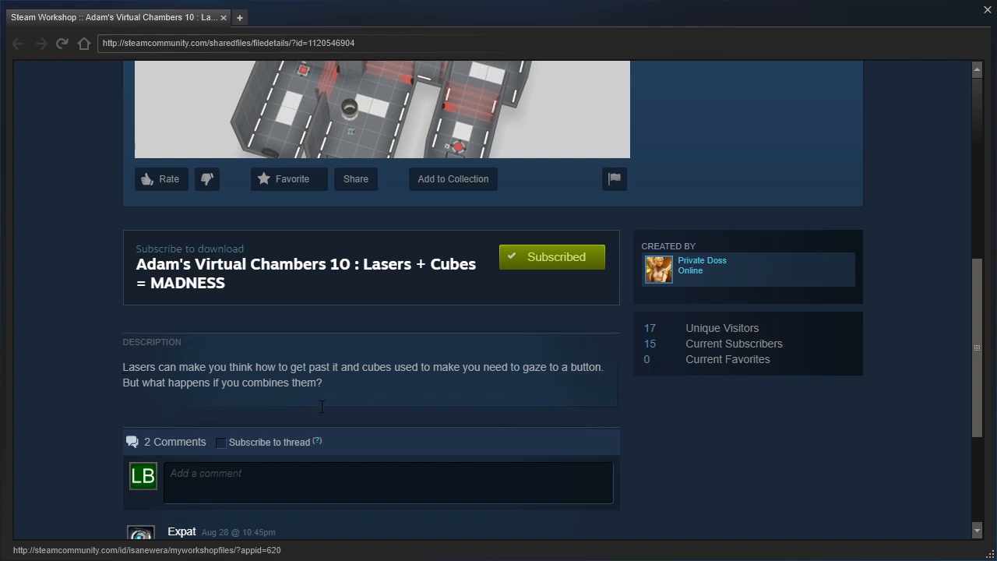
pyautogui.scroll(3)
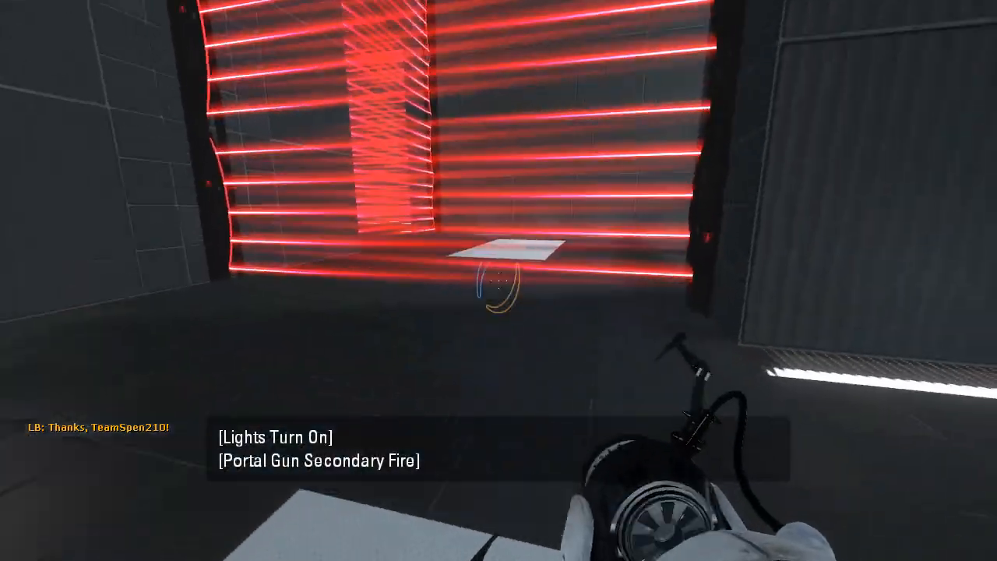
pyautogui.click(499, 281)
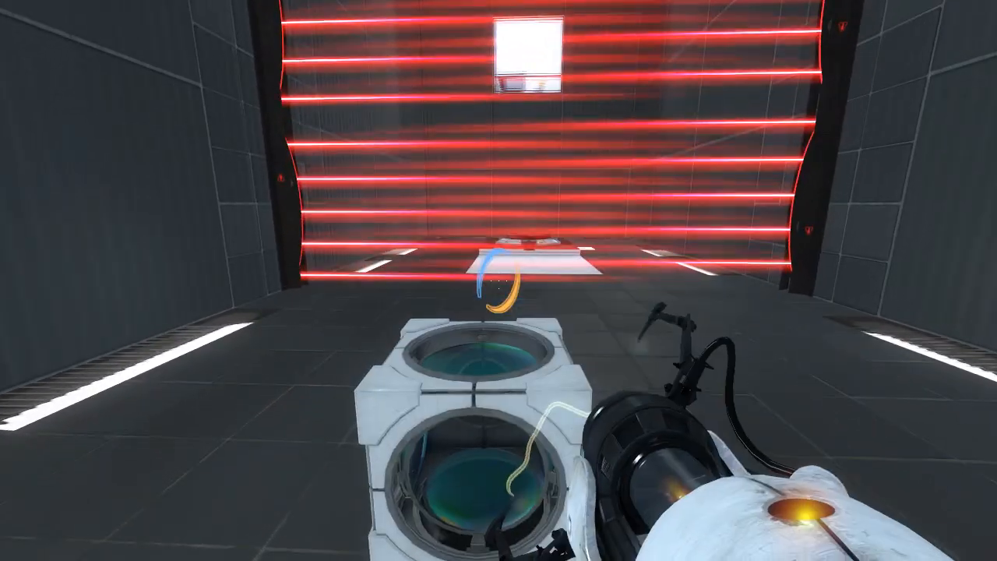
pyautogui.click(499, 280)
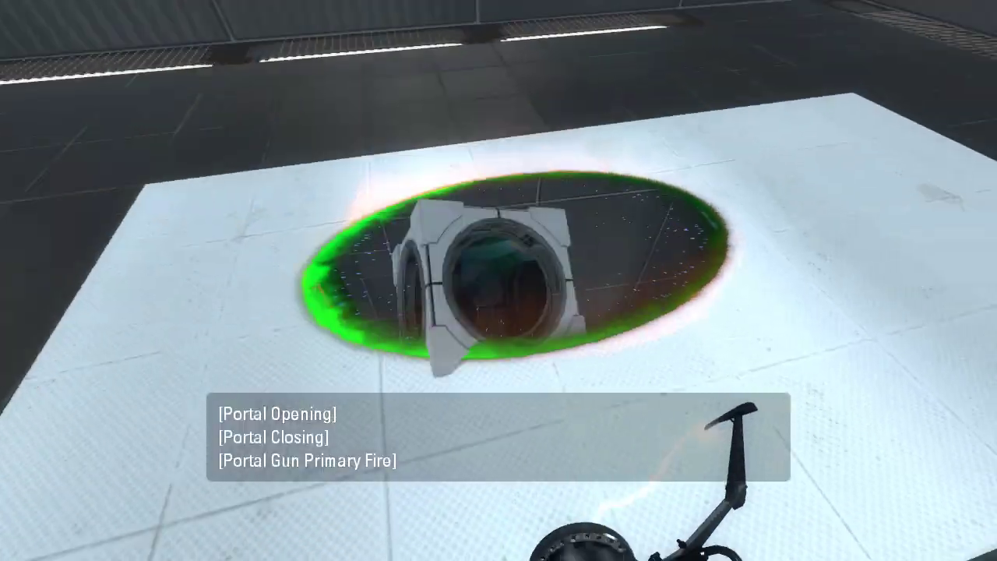